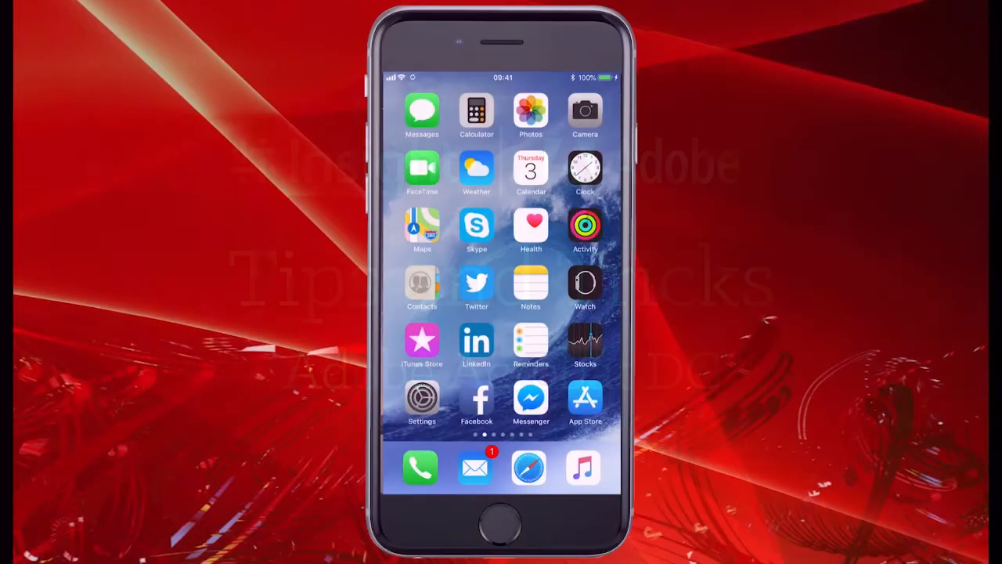
Step: Launch Adobe Acrobat Reader from the Adobe apps page of the home screen
scroll("left", 3)
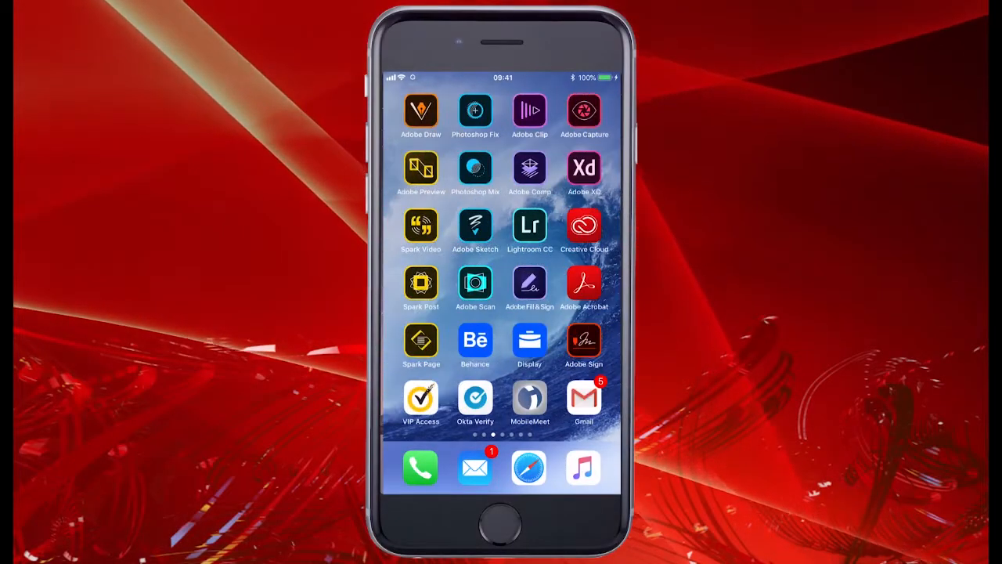
left_click(583, 285)
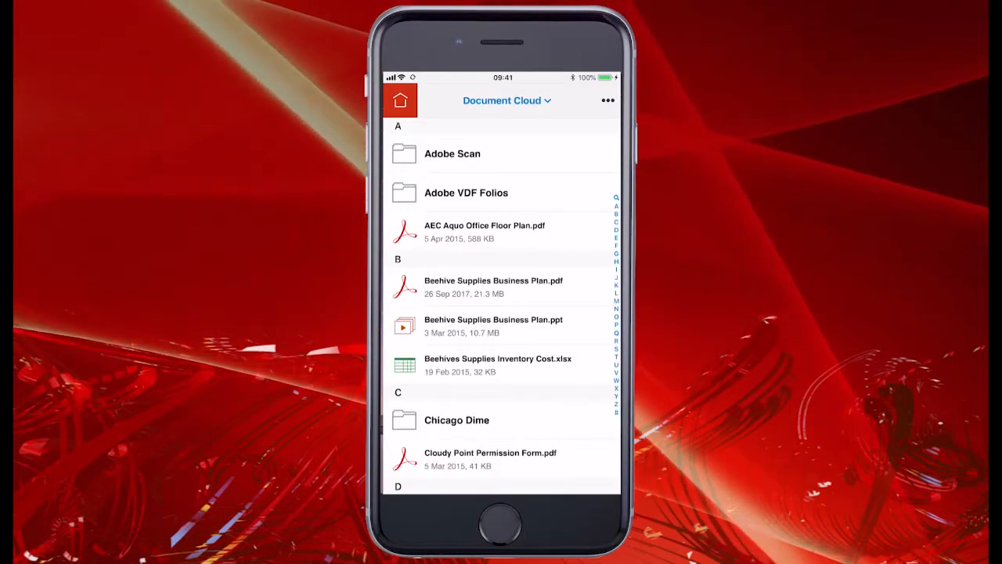
Step: Bring up Acrobat Reader's tools list with Comment, Export PDF, Scan and the rest
left_click(508, 101)
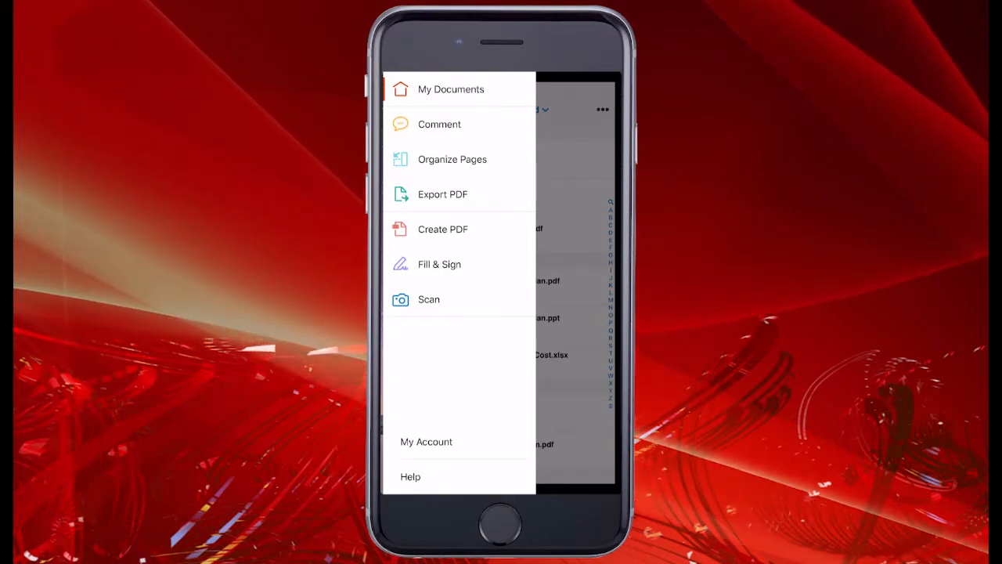
Step: Start a new scan and launch Adobe Scan with its camera capture screen live
left_click(429, 299)
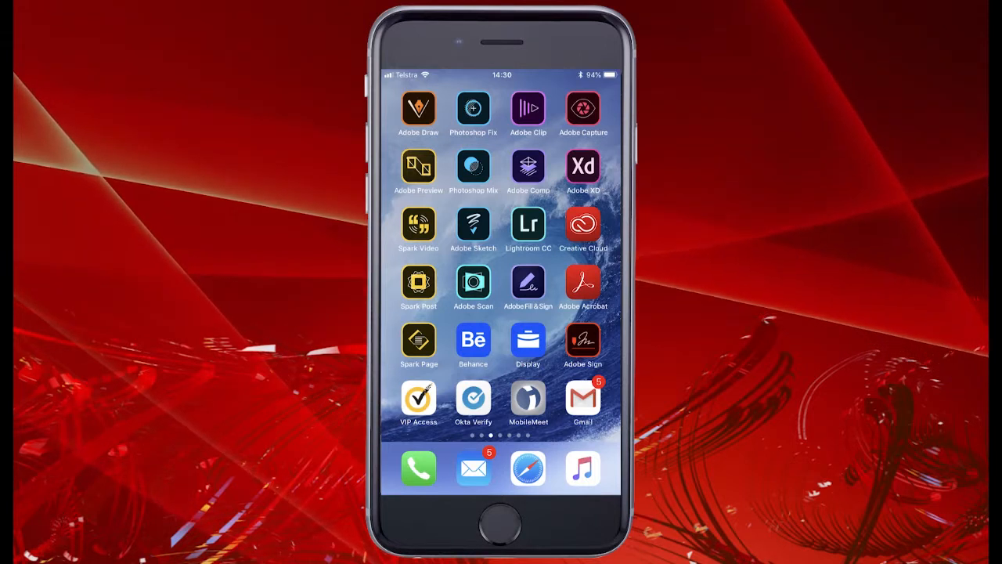
left_click(473, 283)
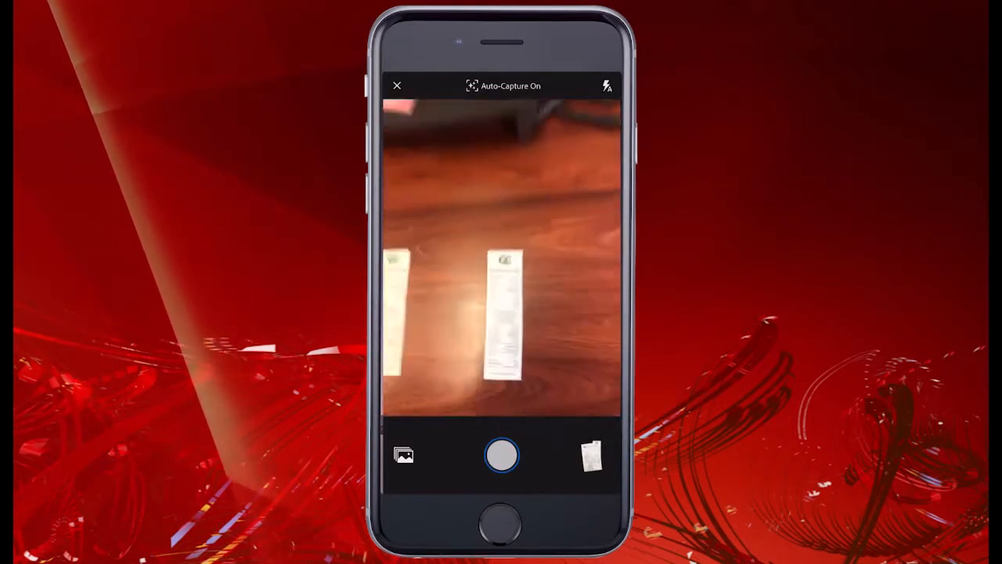
Step: Finish capturing and name the document 'Scan 3 May Receipts'
left_click(501, 454)
type("Scan 3 May Receipt")
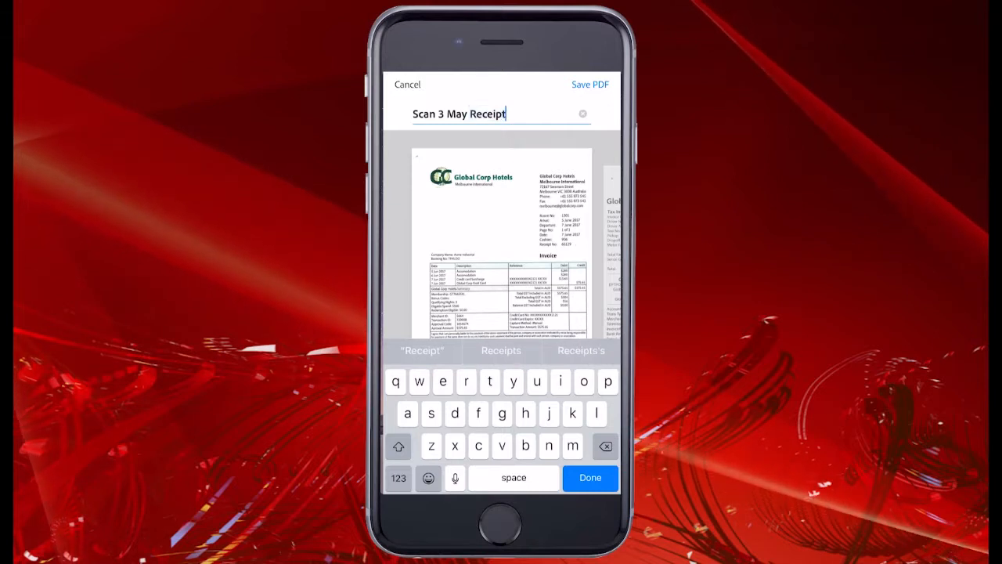
type("s")
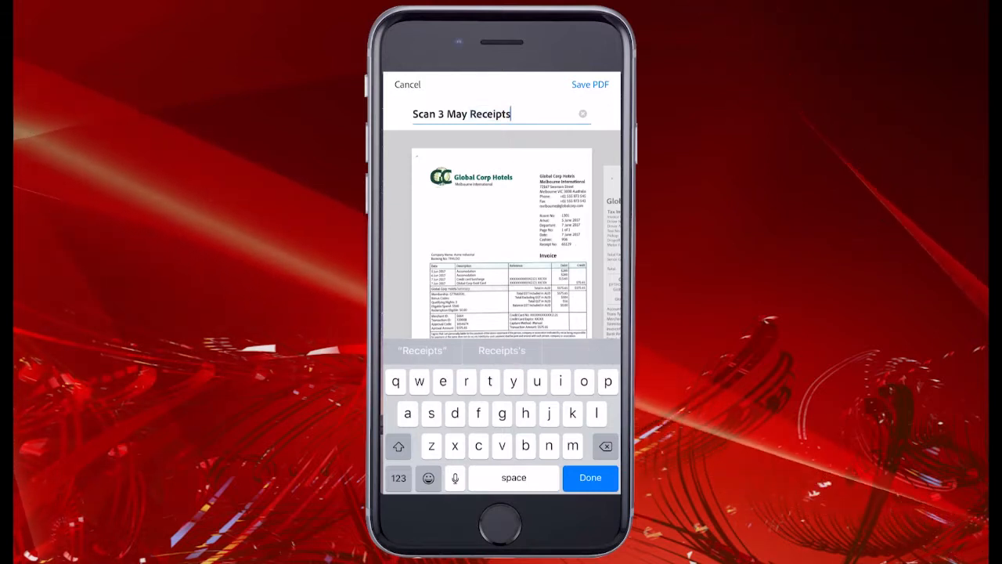
left_click(588, 477)
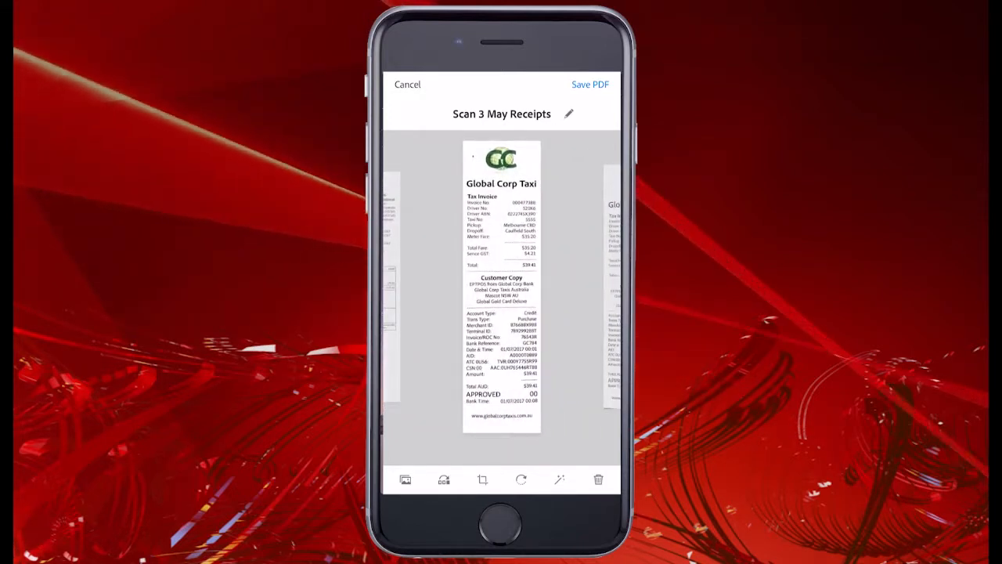
Step: Crop the Global Corp Taxi receipt page tightly to the receipt's edges
left_click(482, 479)
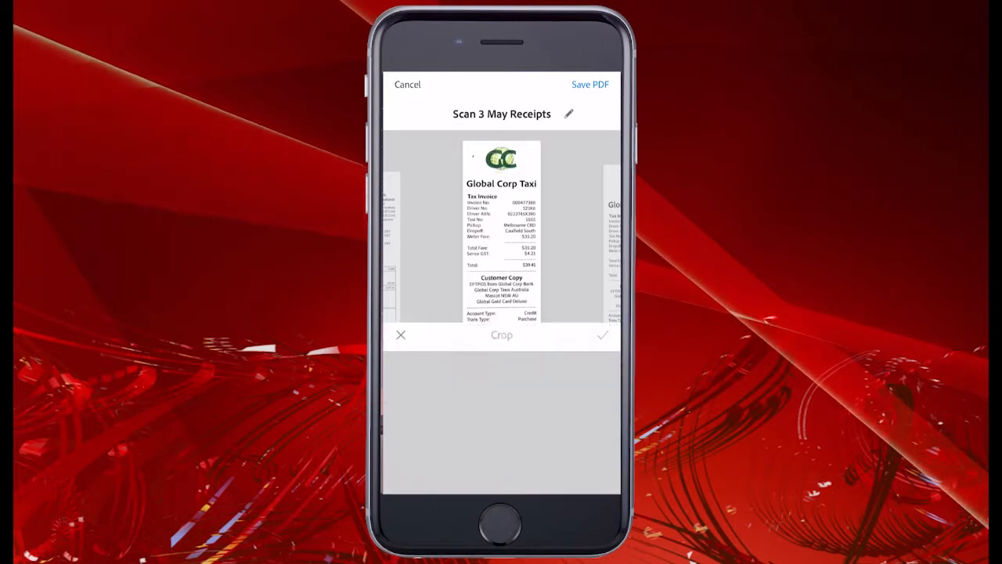
left_click(501, 335)
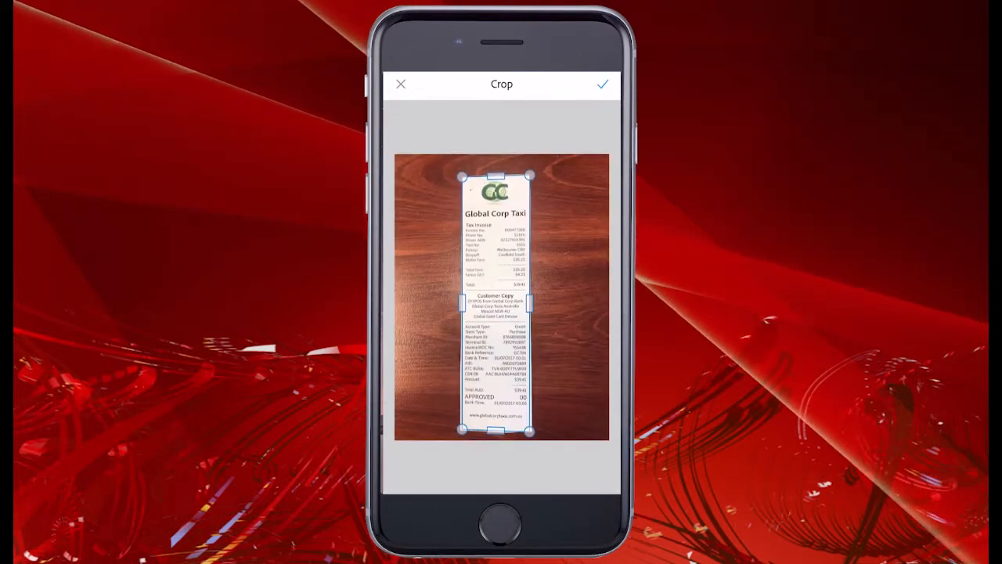
left_click(601, 85)
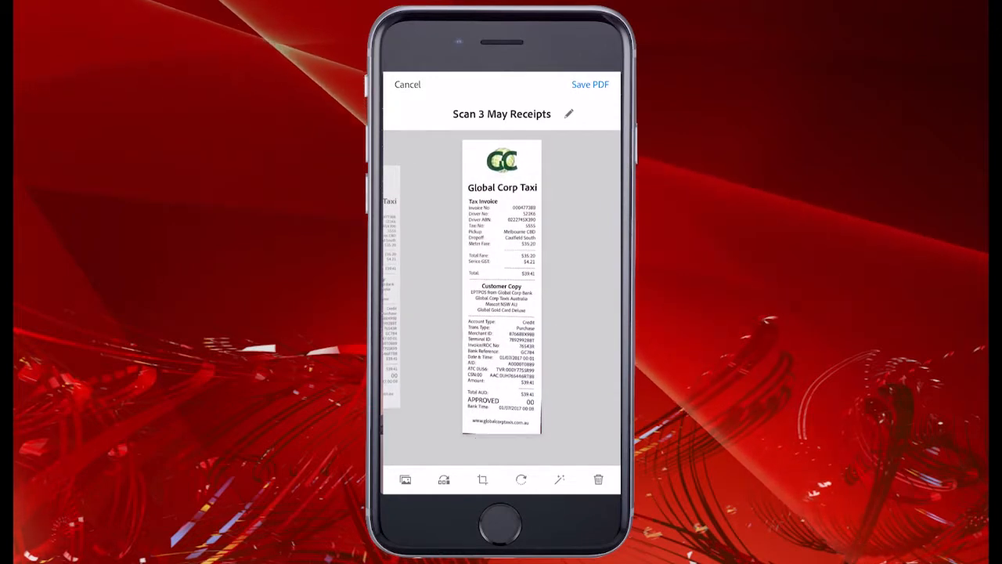
Step: Apply the Auto Color enhancement to the taxi receipt page
left_click(559, 479)
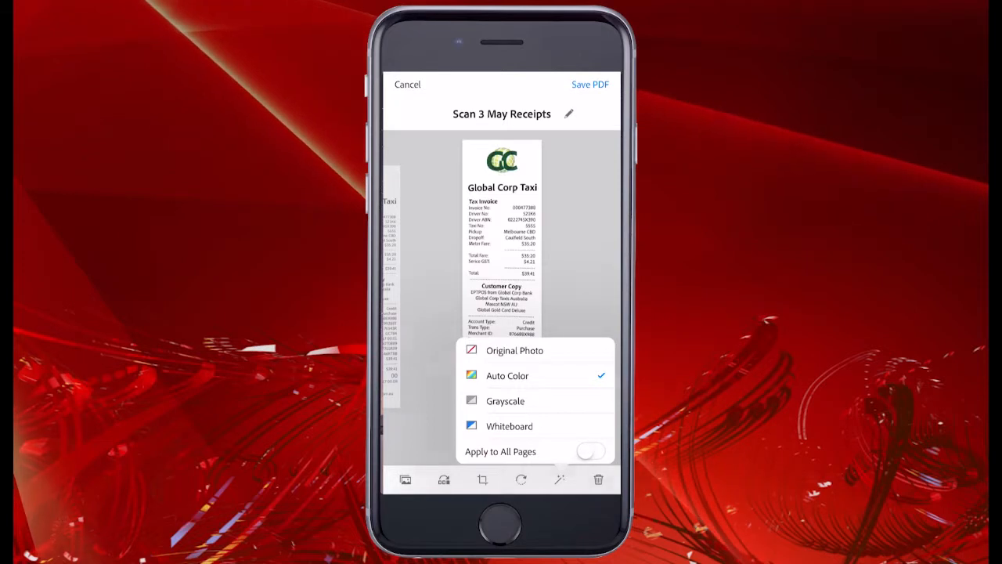
left_click(520, 479)
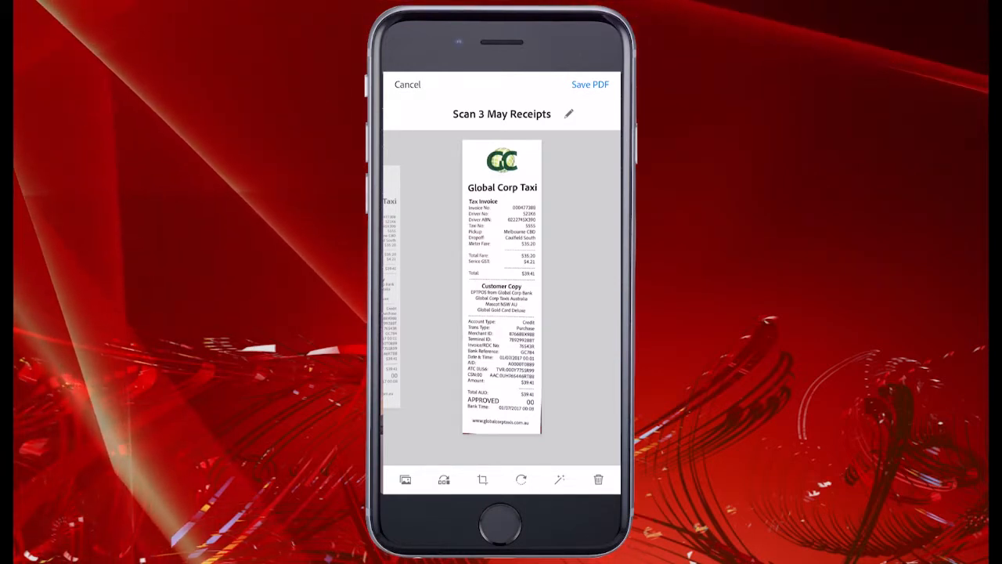
Step: Save the scan as 'Scan 3 May Receipts.pdf', uploading to Document Cloud
left_click(588, 85)
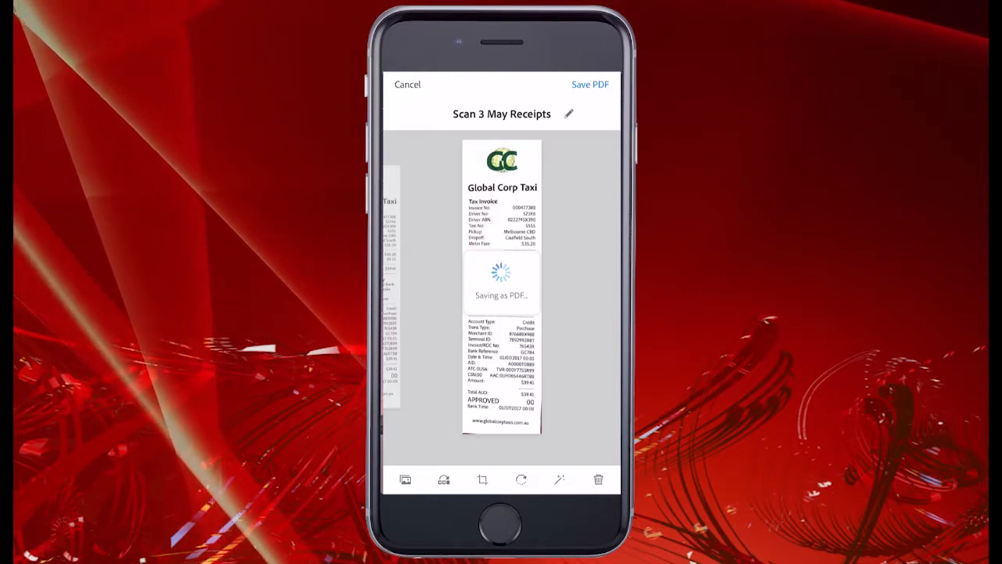
left_click(588, 85)
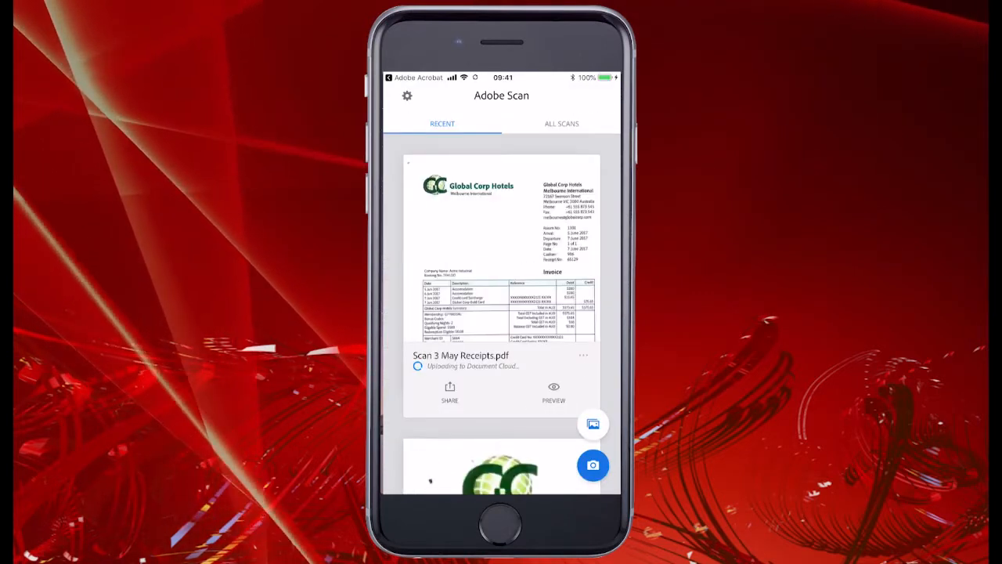